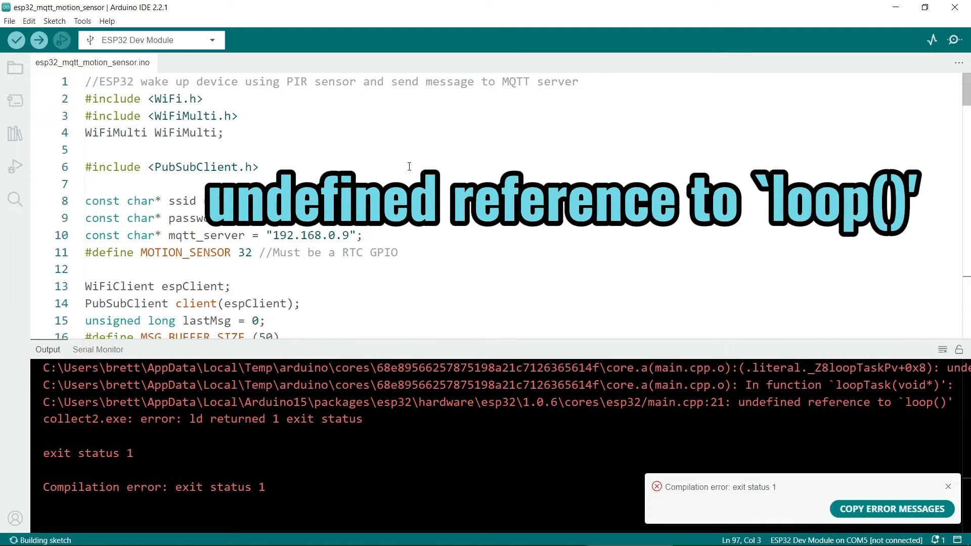
# Step: Dismiss the 'Compilation error: exit status 1' toast about the undefined reference to loop()
pyautogui.click(9, 21)
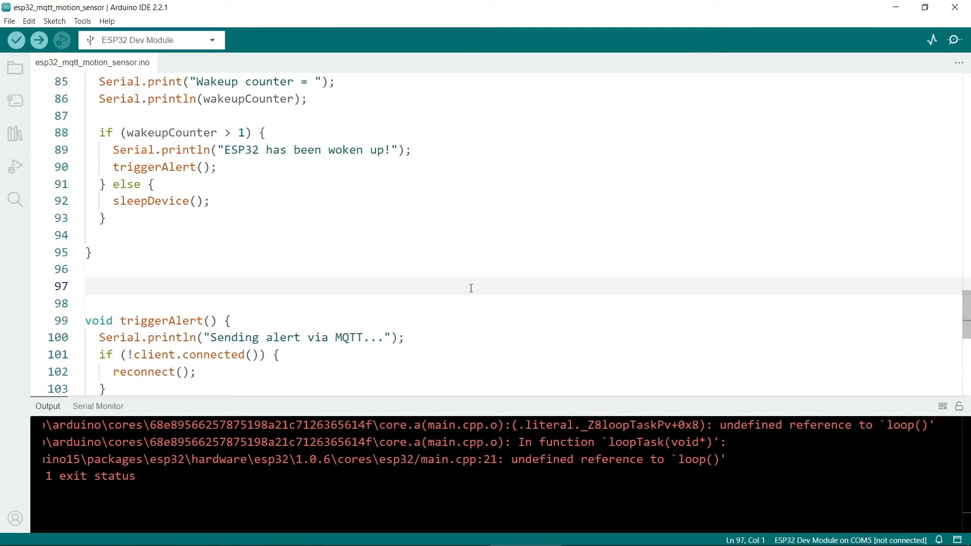
# Step: Add an empty void loop(){} on line 97 below setup()'s closing brace
pyautogui.write('void loop(){}')
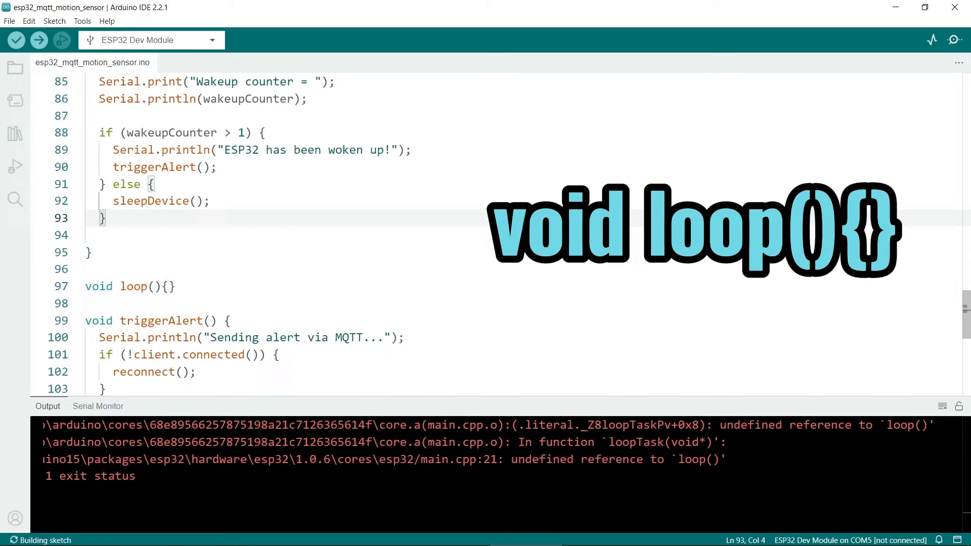
pyautogui.click(82, 21)
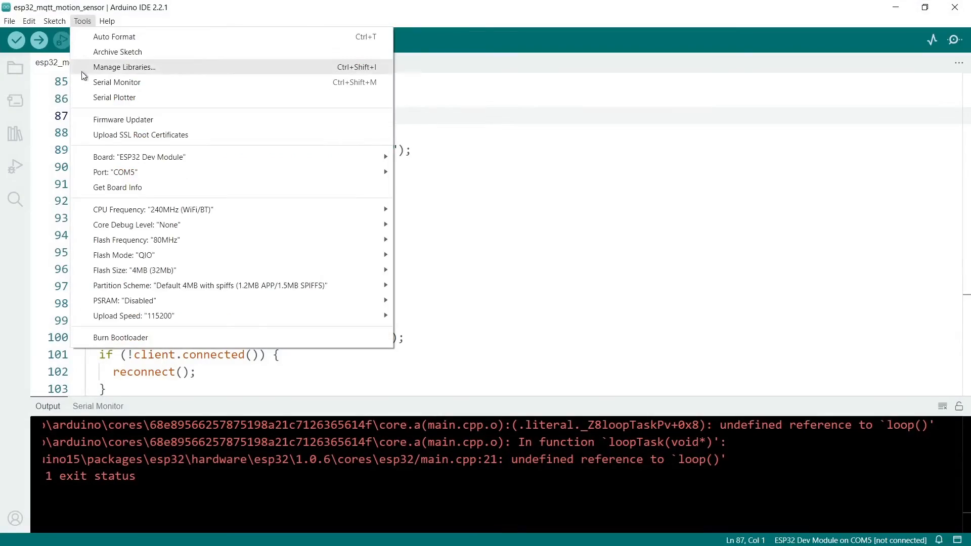
# Step: Show the Library Manager filtered to Type: Installed and browse the list
pyautogui.click(123, 67)
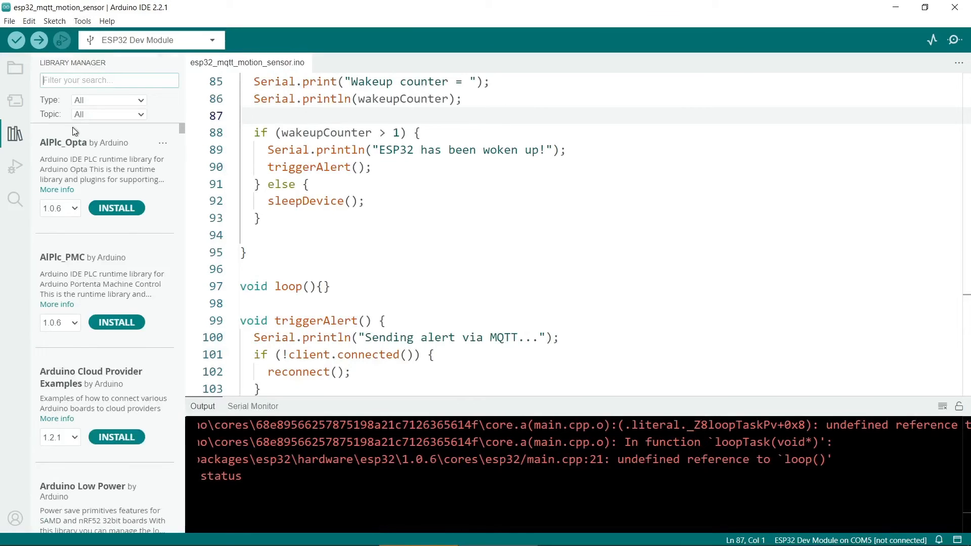
pyautogui.click(108, 100)
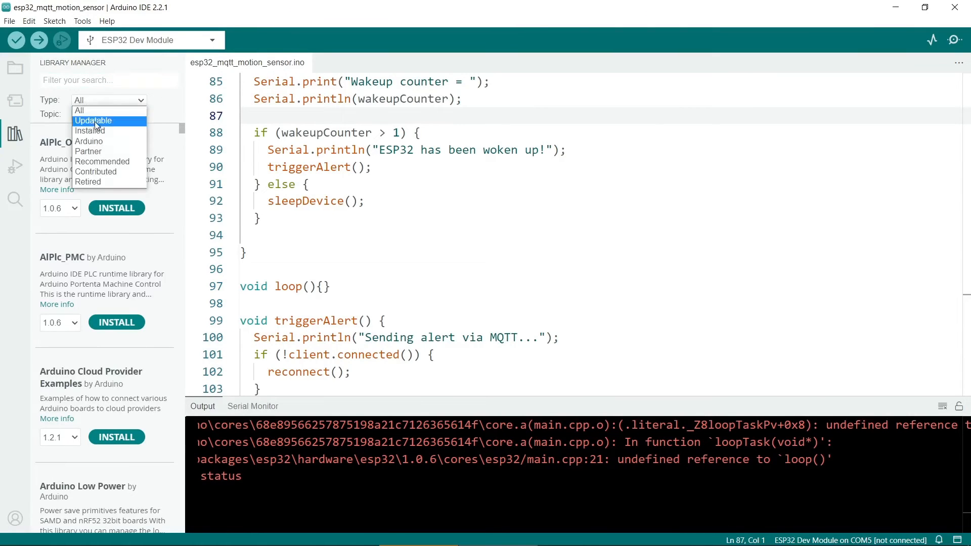
pyautogui.click(90, 131)
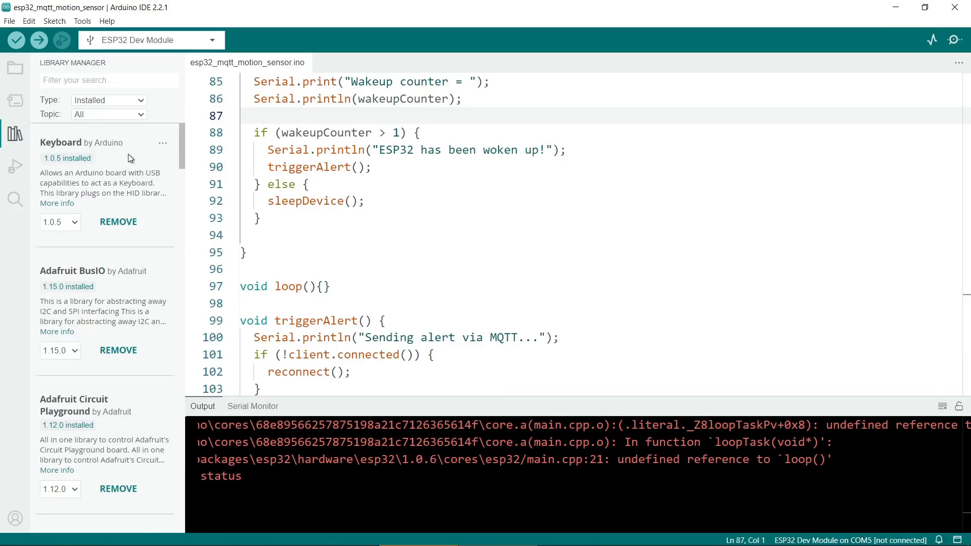
pyautogui.scroll(-3)
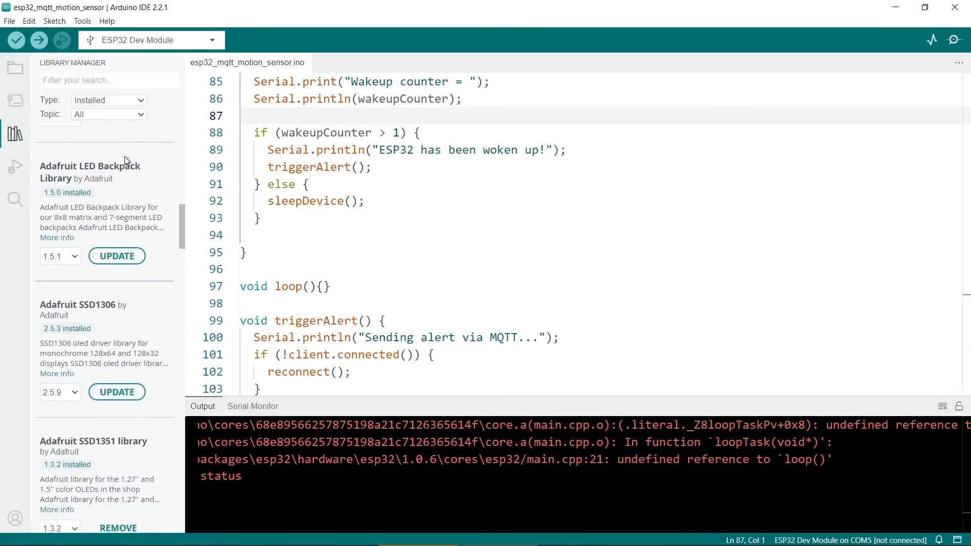